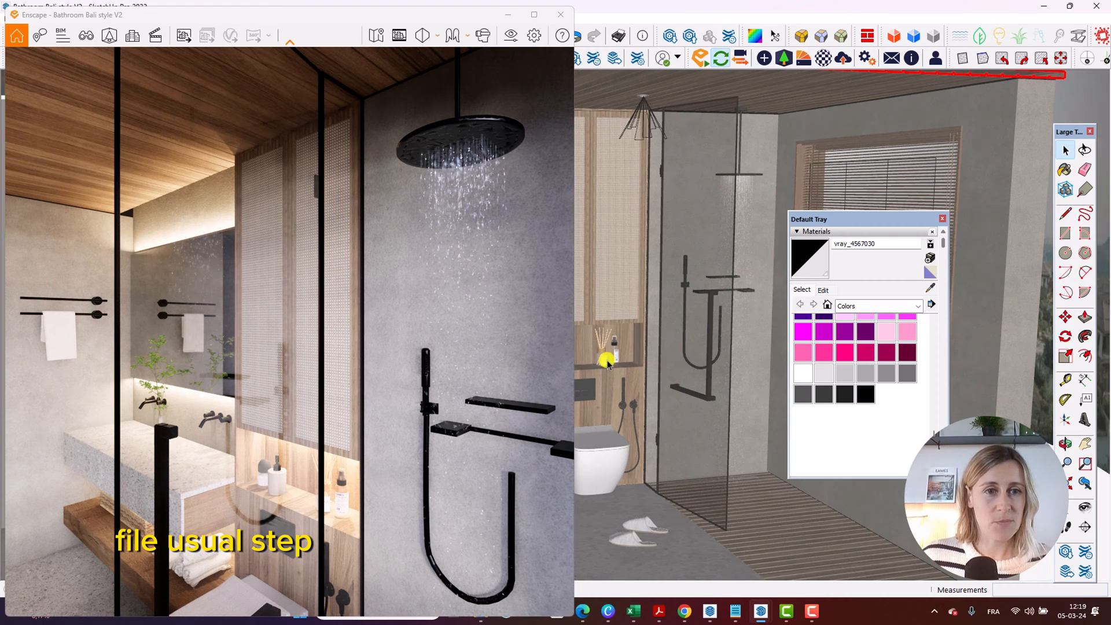
mouse_move(128, 382)
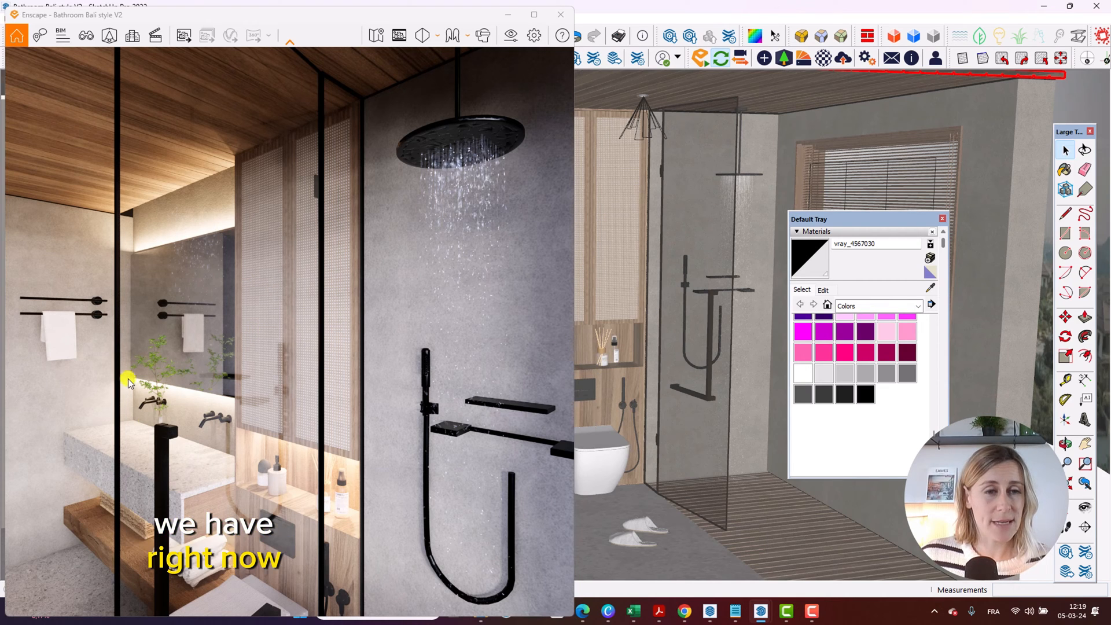
mouse_move(268, 332)
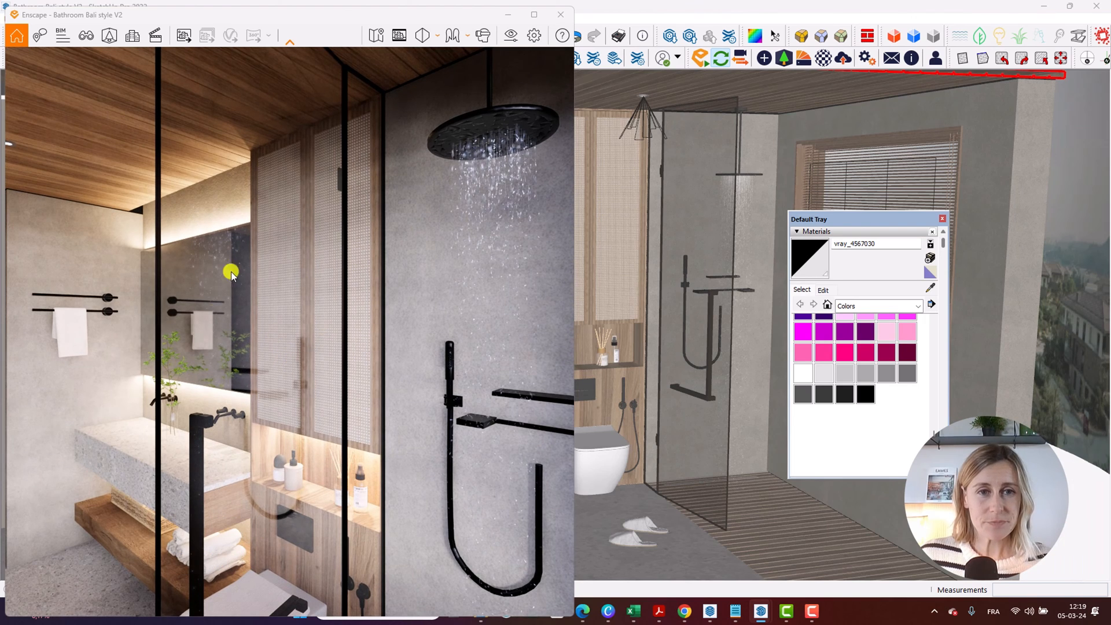
mouse_move(448, 159)
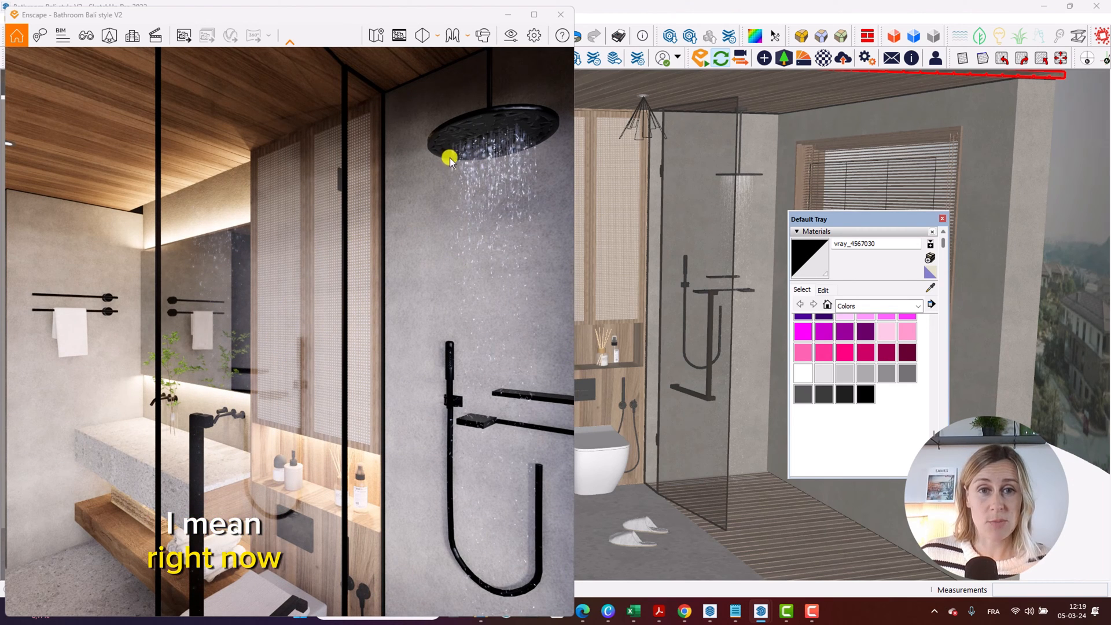
mouse_move(489, 151)
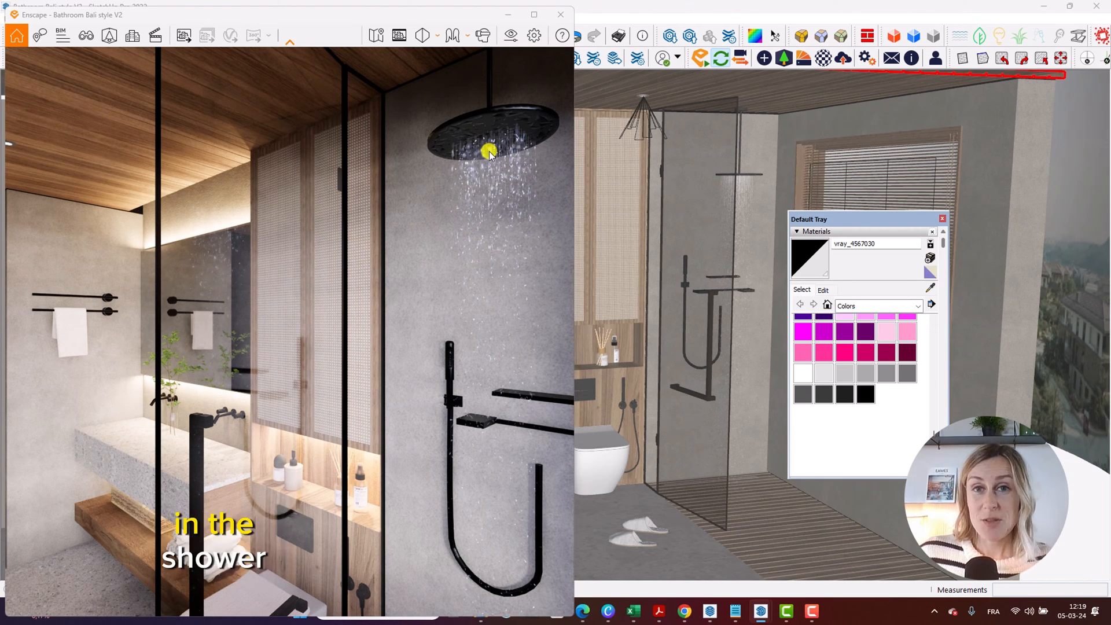
mouse_move(494, 263)
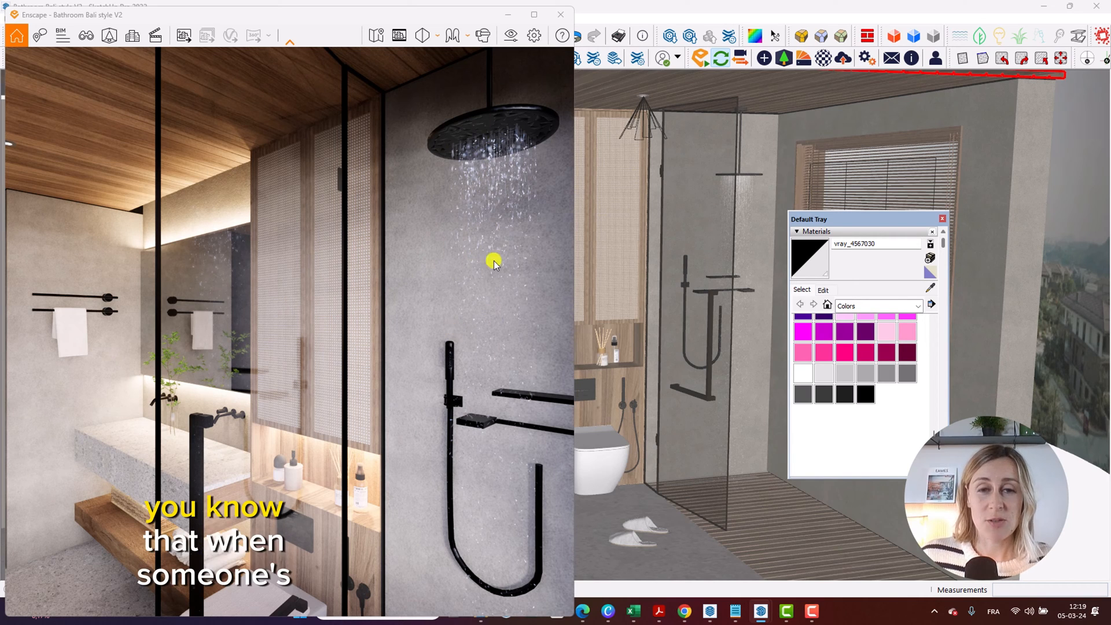
mouse_move(320, 198)
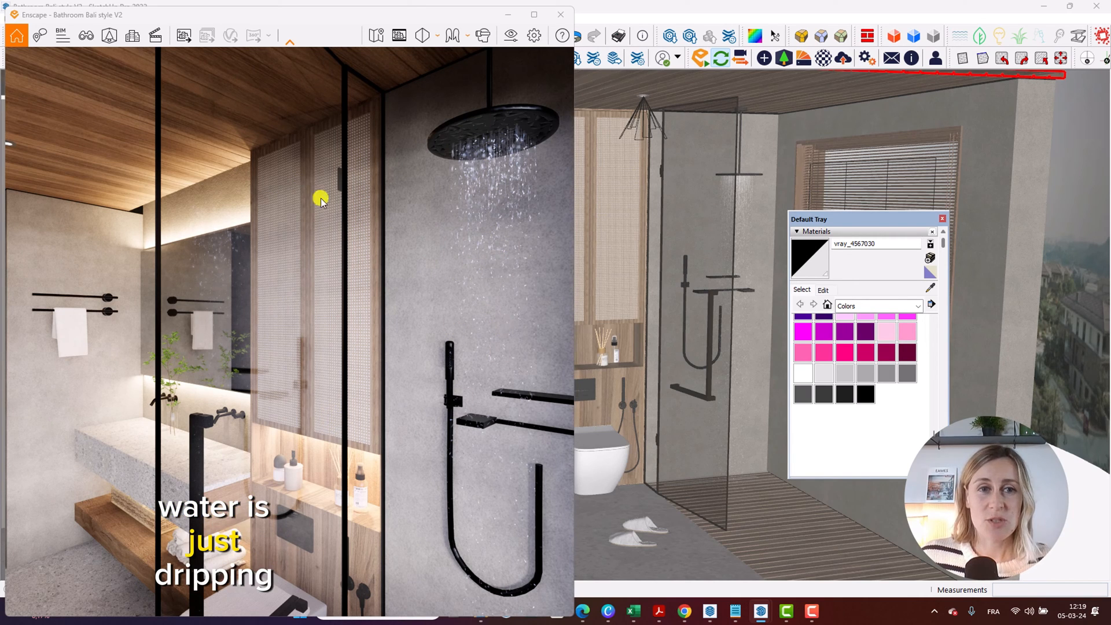
mouse_move(282, 357)
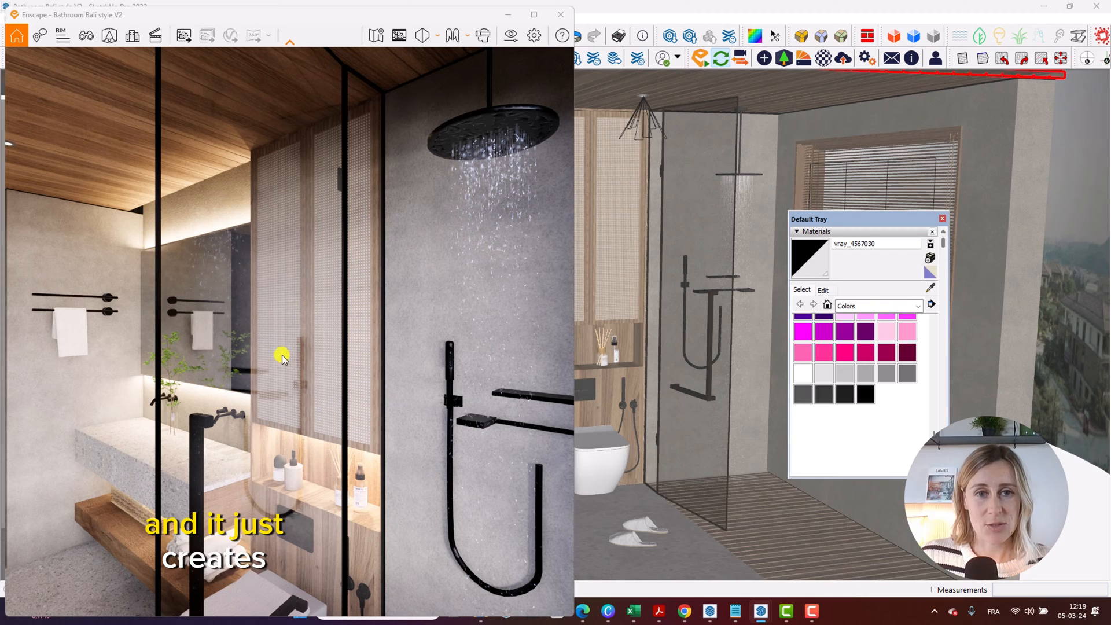
mouse_move(218, 223)
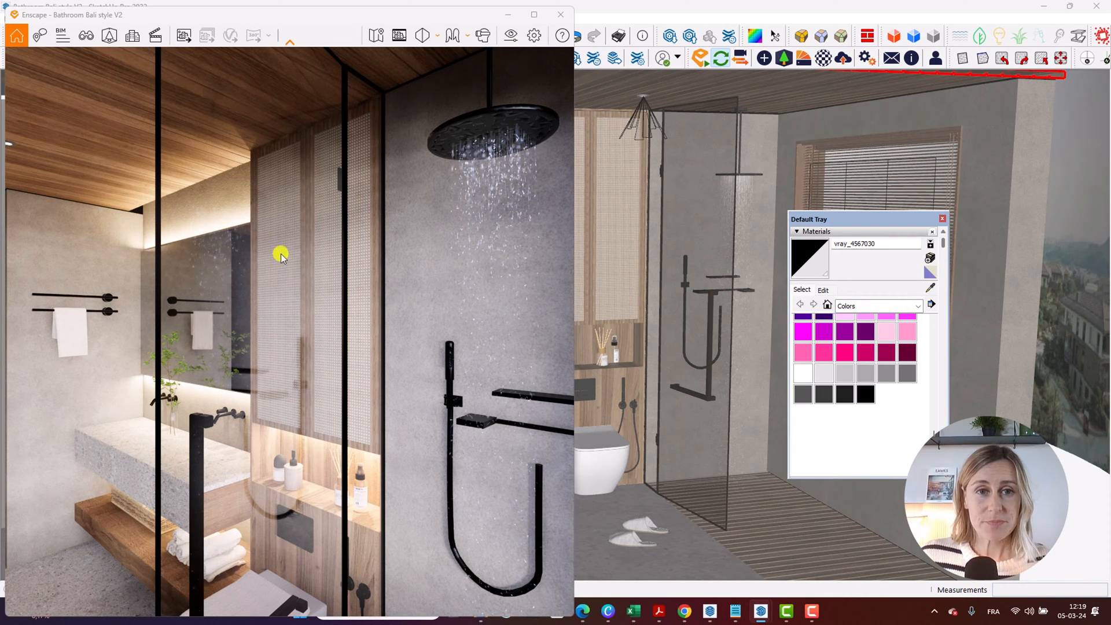
mouse_move(310, 353)
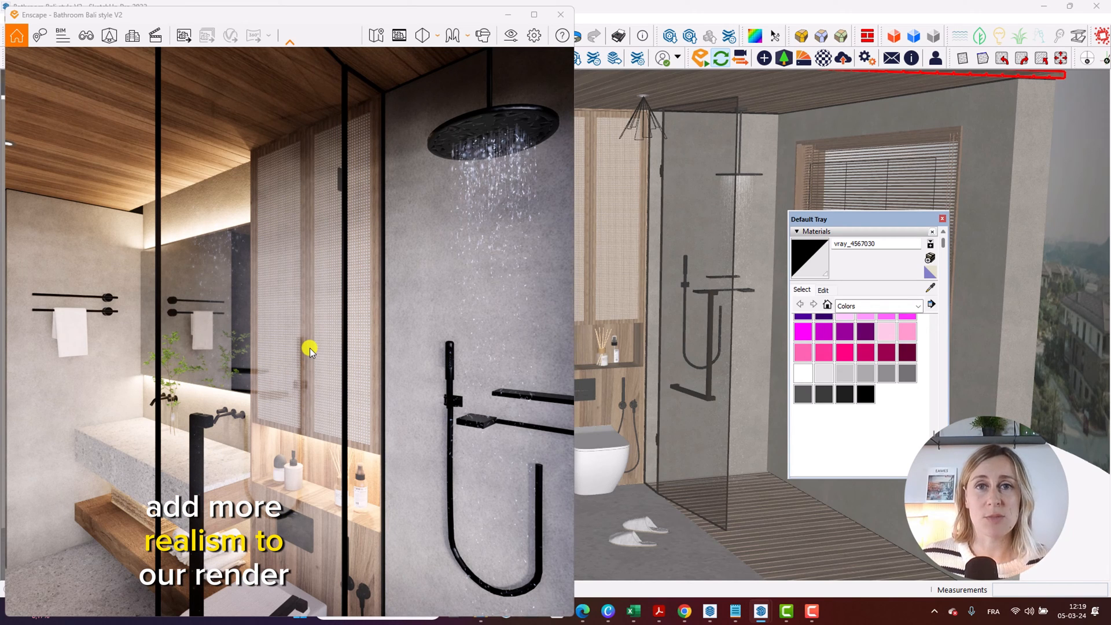
mouse_move(319, 360)
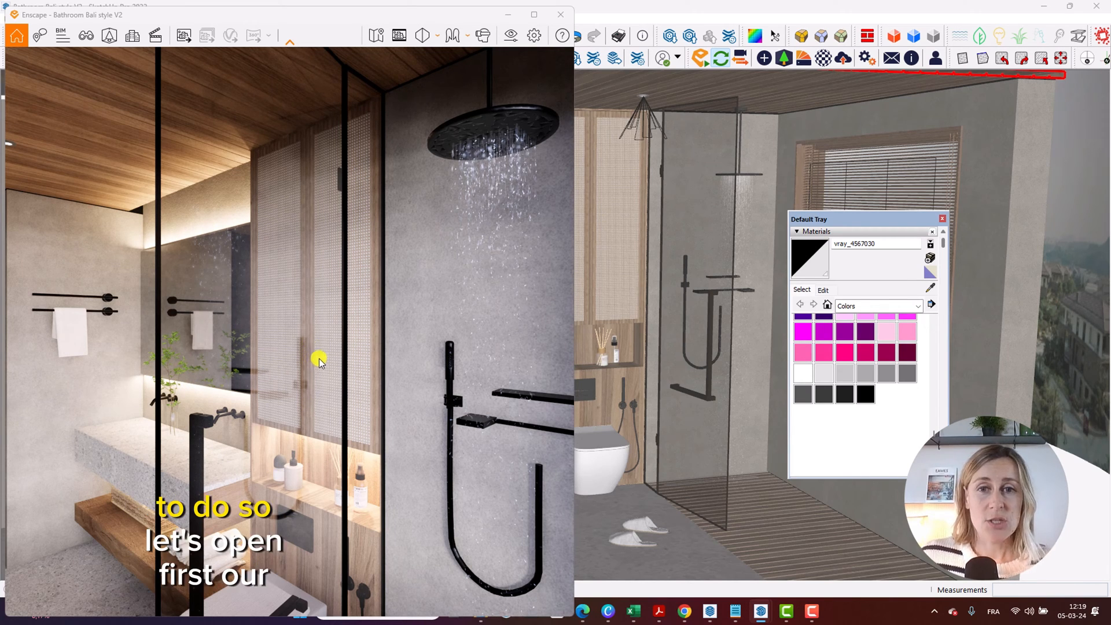
mouse_move(824, 58)
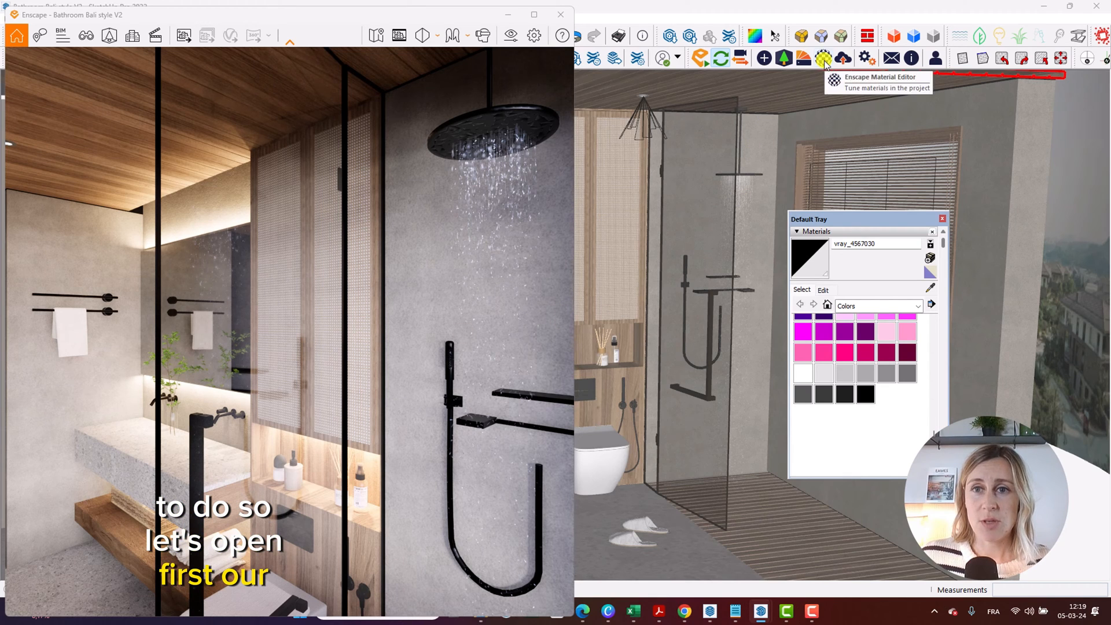
Open the Enscape Material Editor and position its window over the render
click(824, 58)
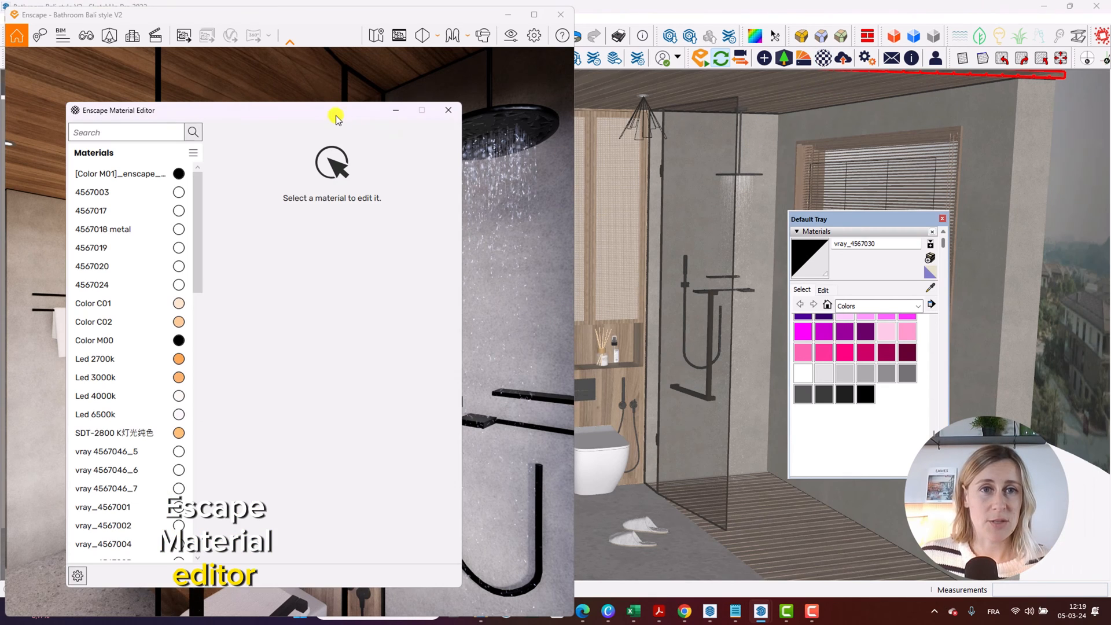
drag(115, 110, 387, 212)
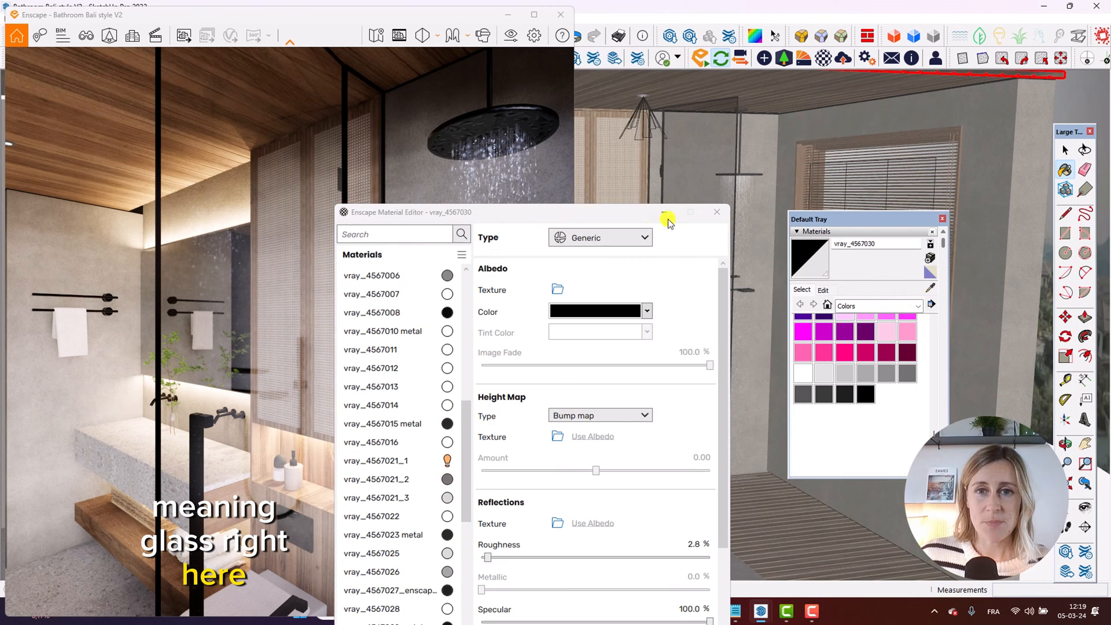
drag(496, 212, 496, 133)
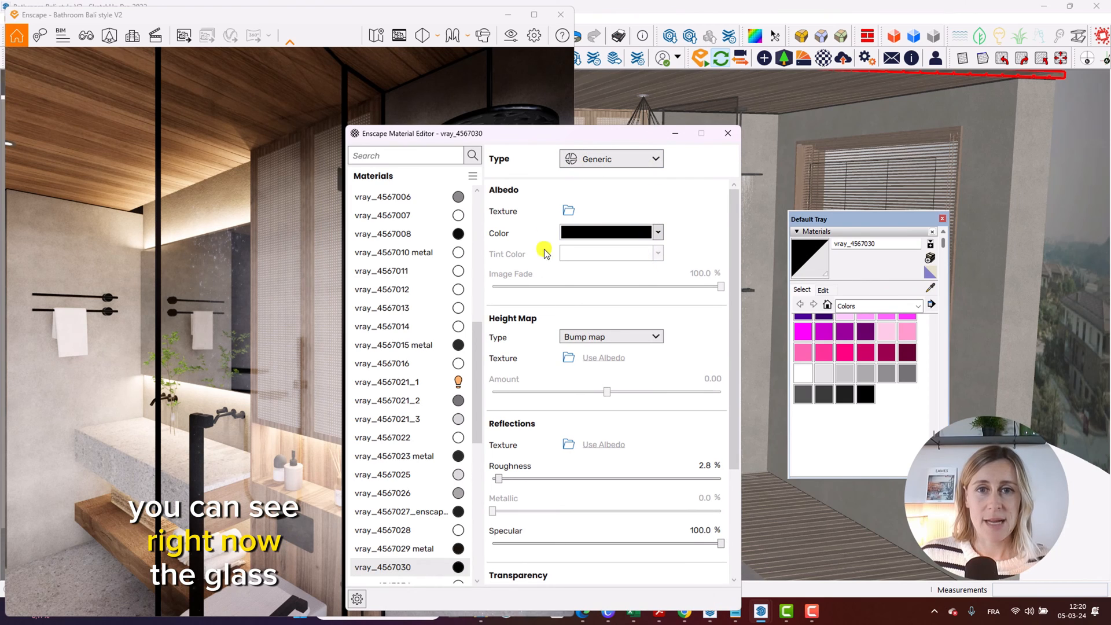
mouse_move(581, 360)
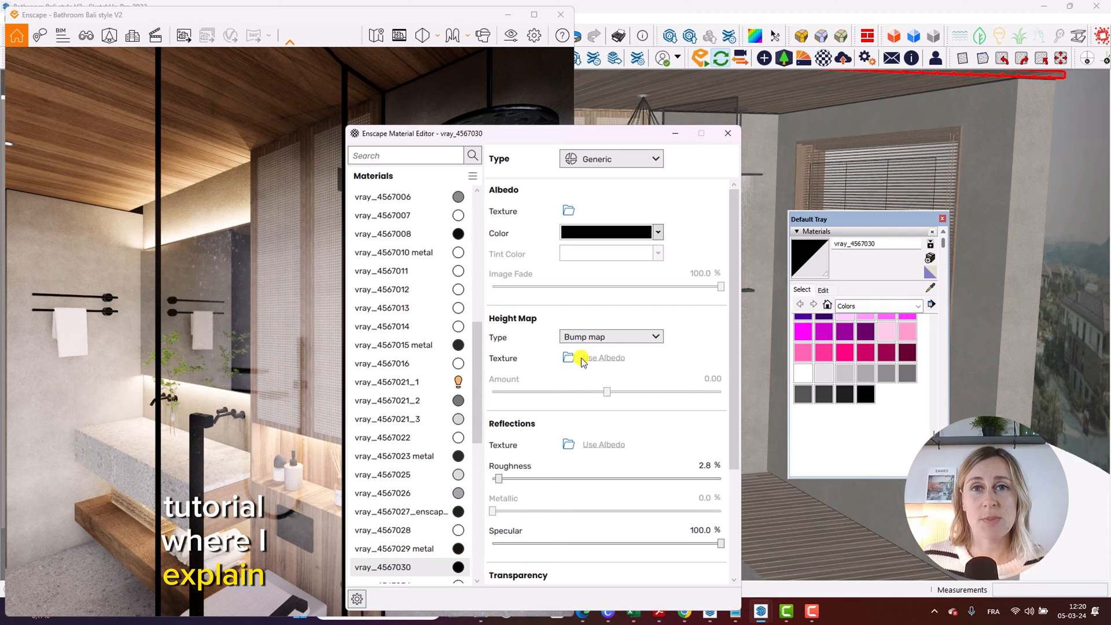
mouse_move(592, 353)
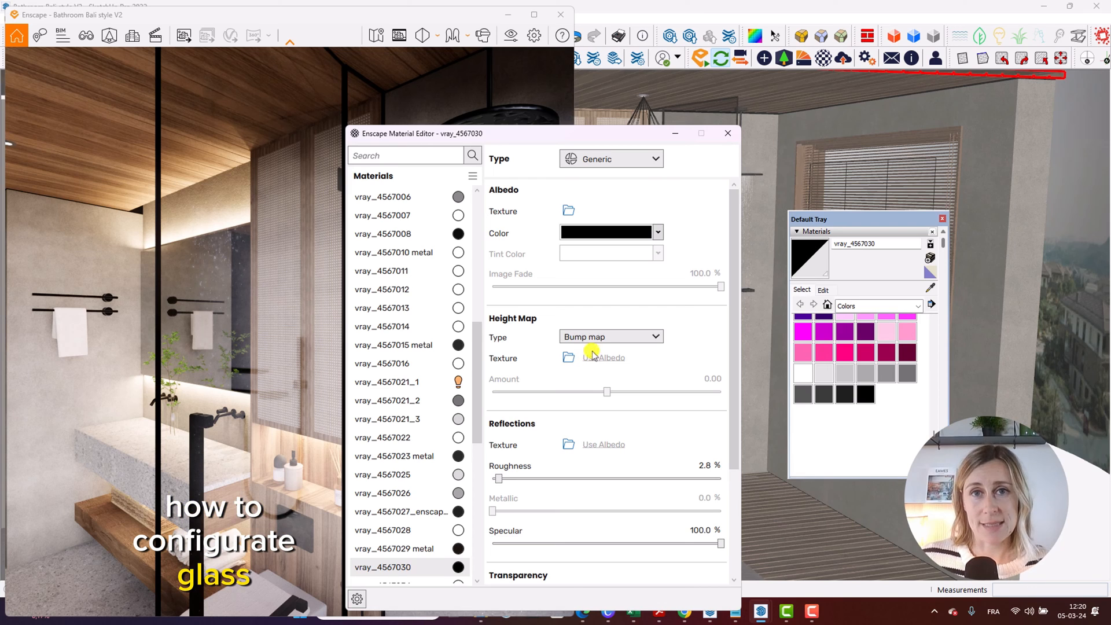
mouse_move(323, 277)
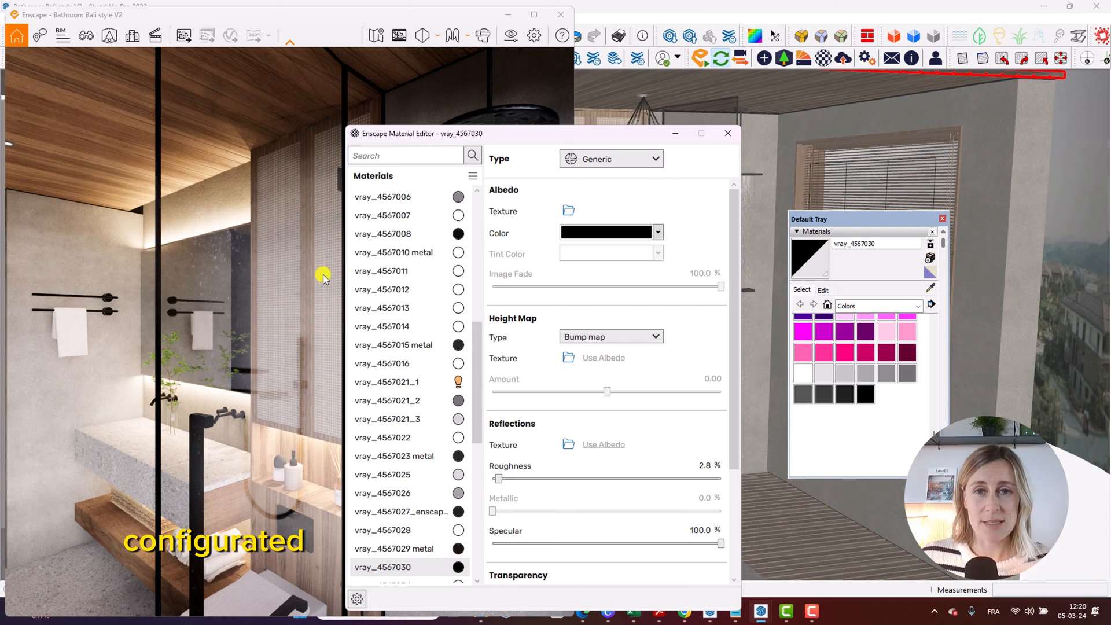
mouse_move(591, 142)
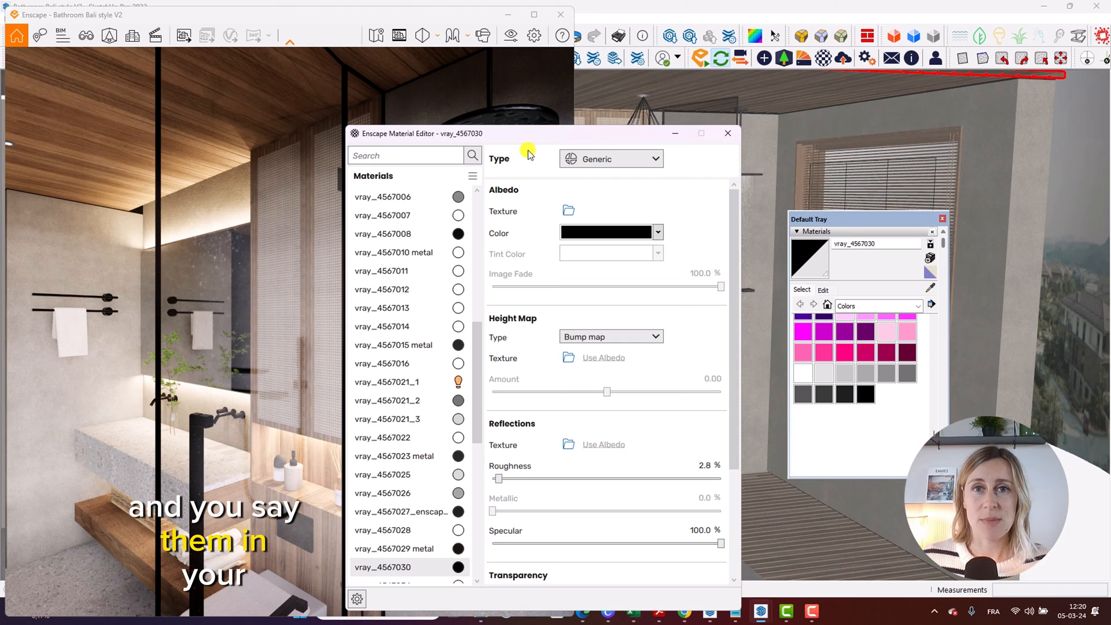
mouse_move(692, 320)
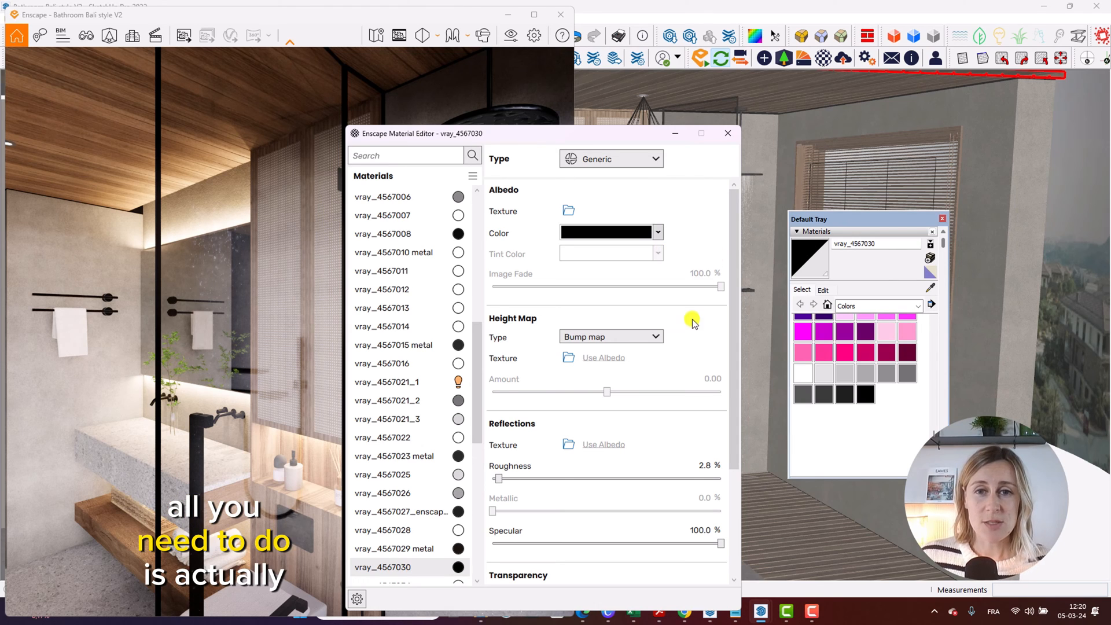
mouse_move(629, 317)
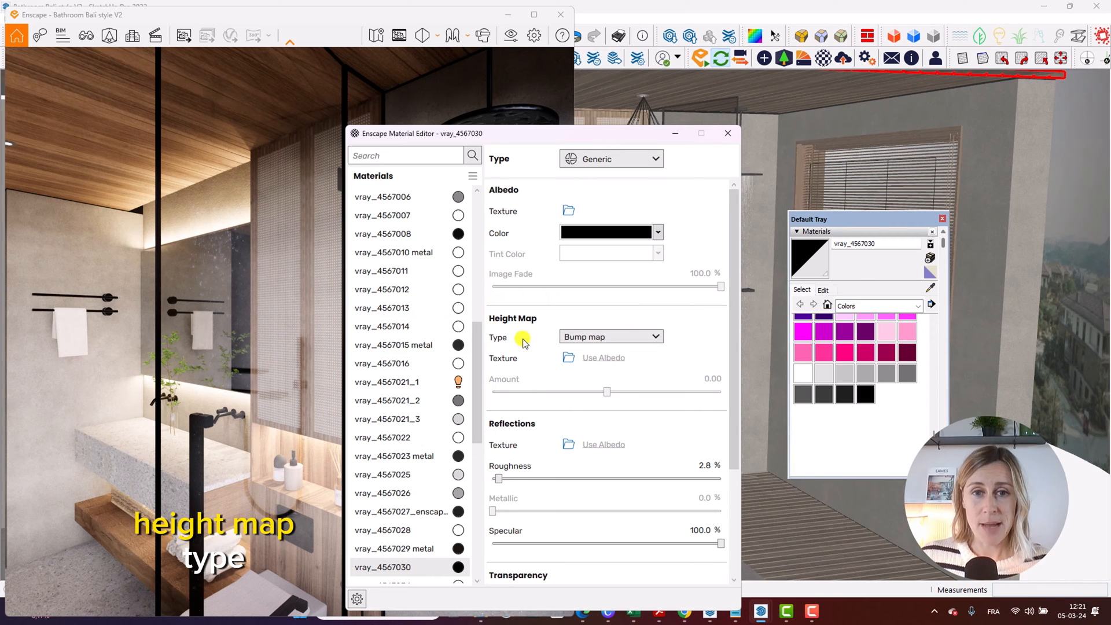
mouse_move(619, 359)
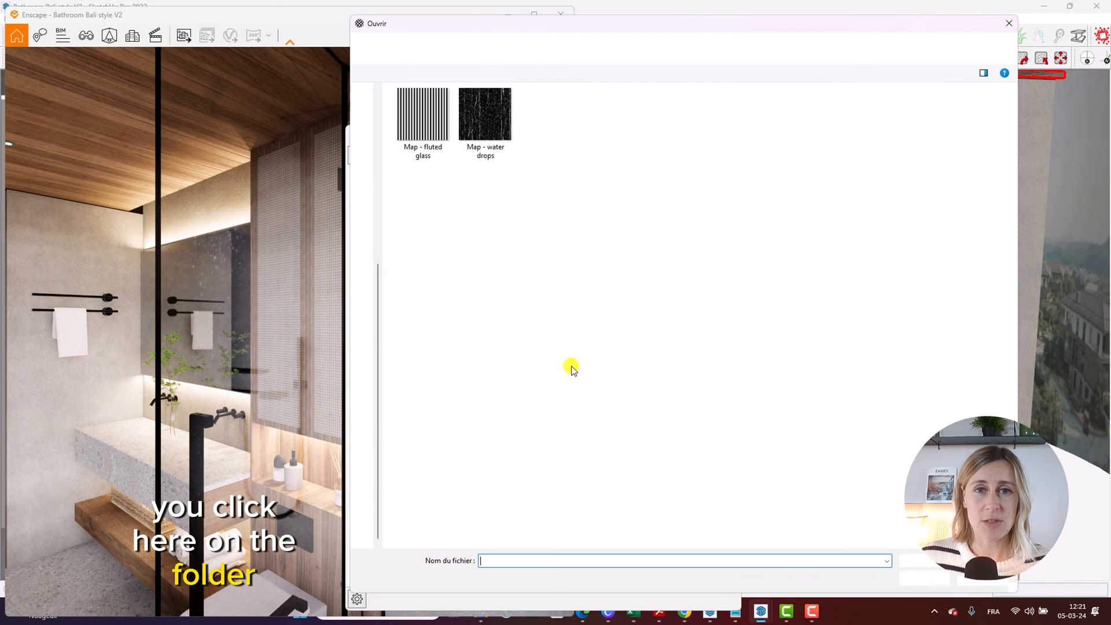
Select 'Map - water drops' as the height map texture file
click(486, 117)
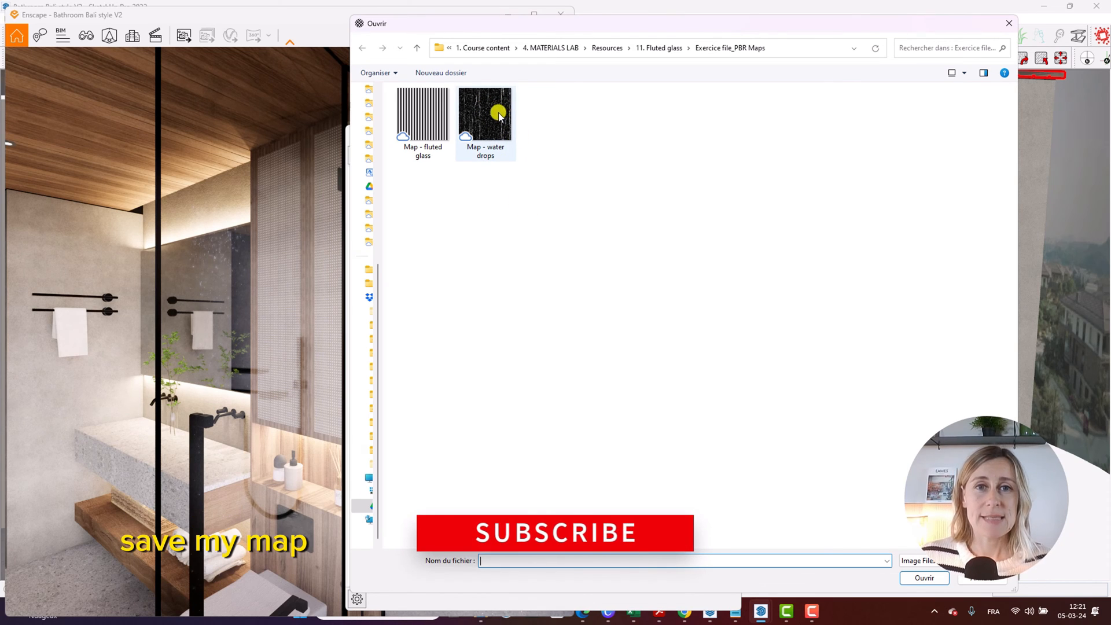
mouse_move(489, 138)
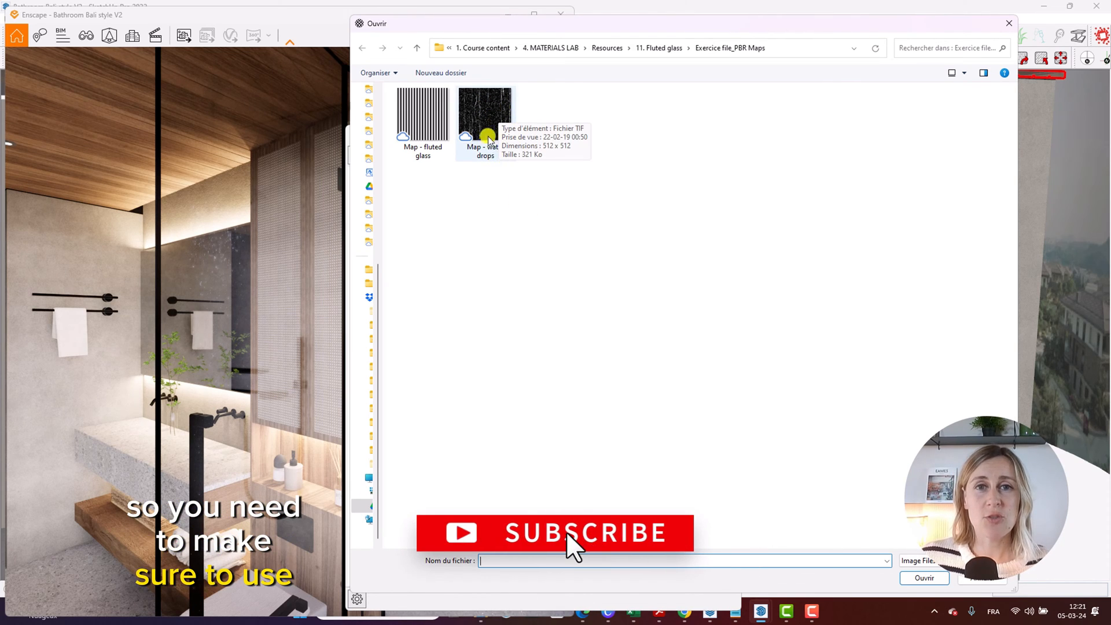
mouse_move(482, 117)
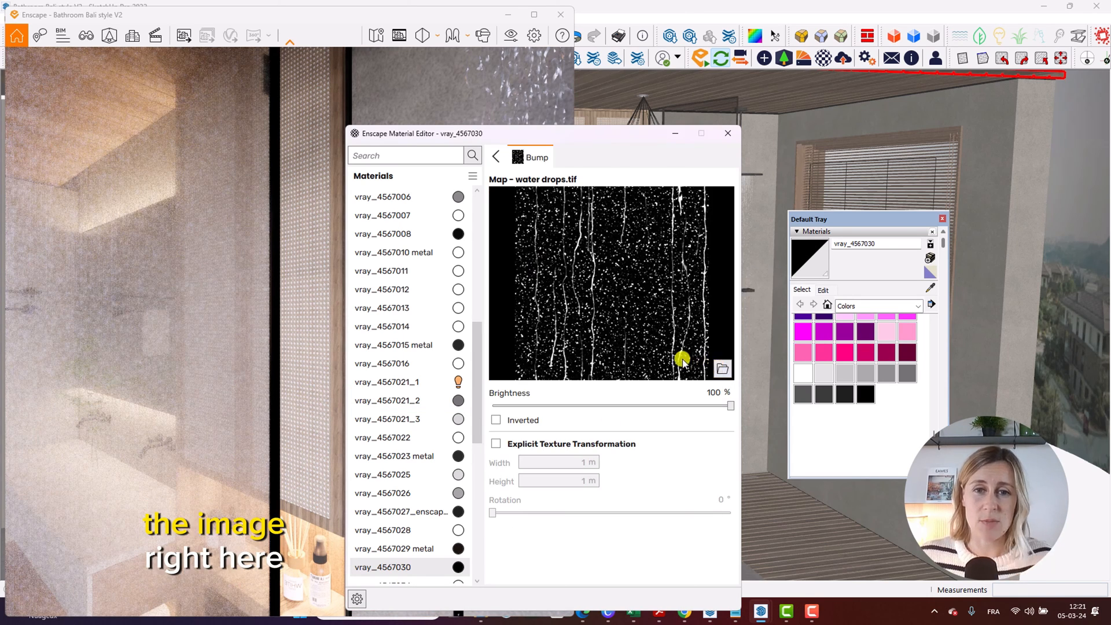
Close the Material Editor once the water drops bump texture is applied
click(496, 442)
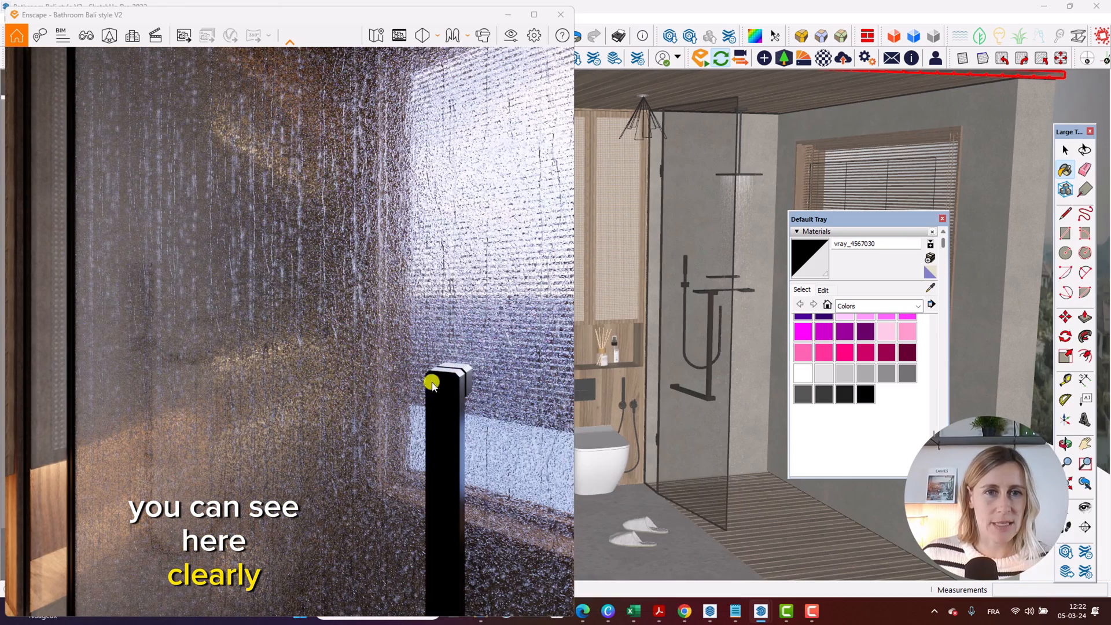
mouse_move(480, 353)
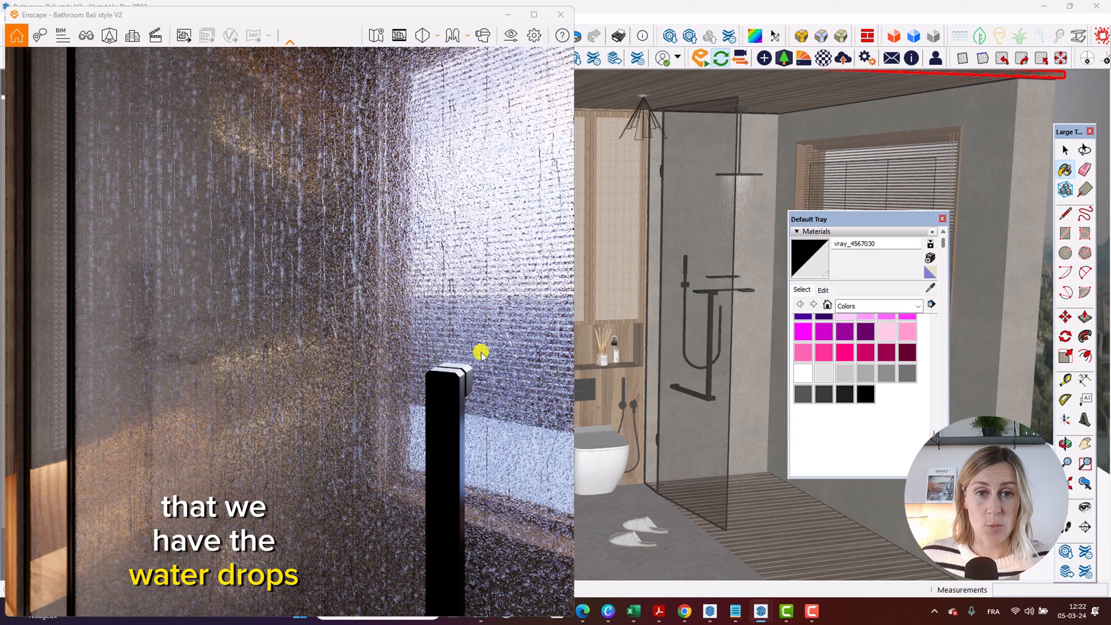
mouse_move(399, 471)
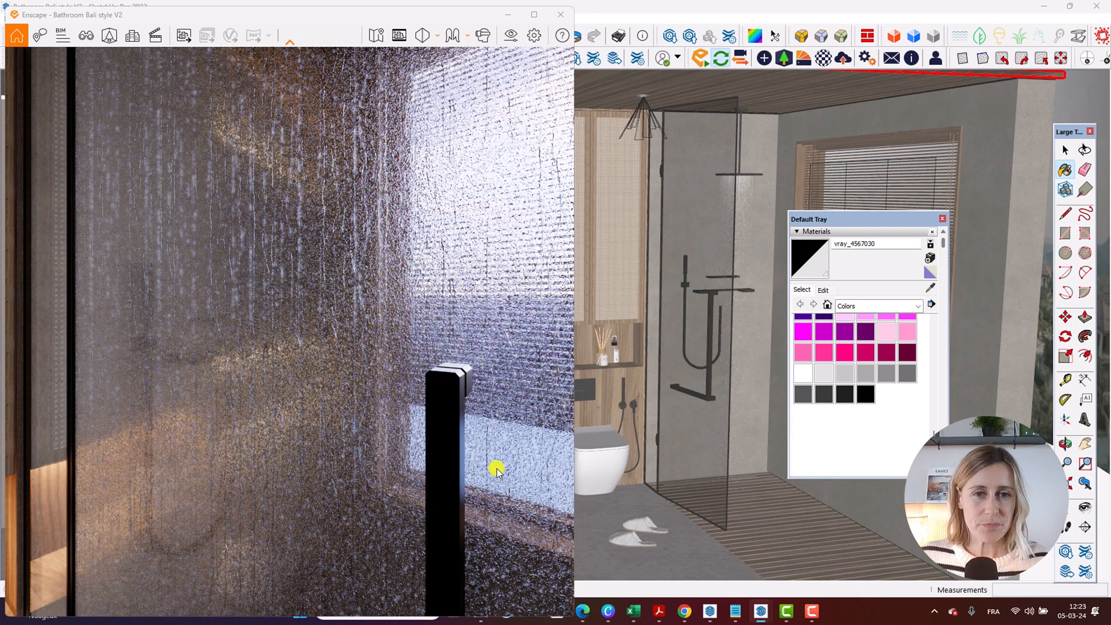
mouse_move(276, 328)
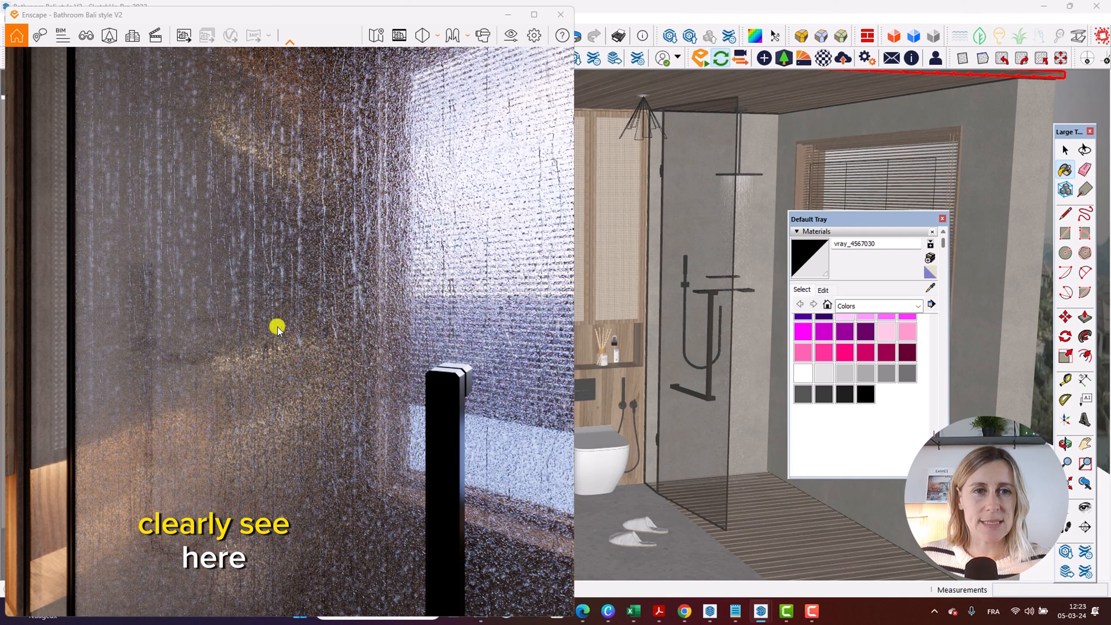
mouse_move(369, 175)
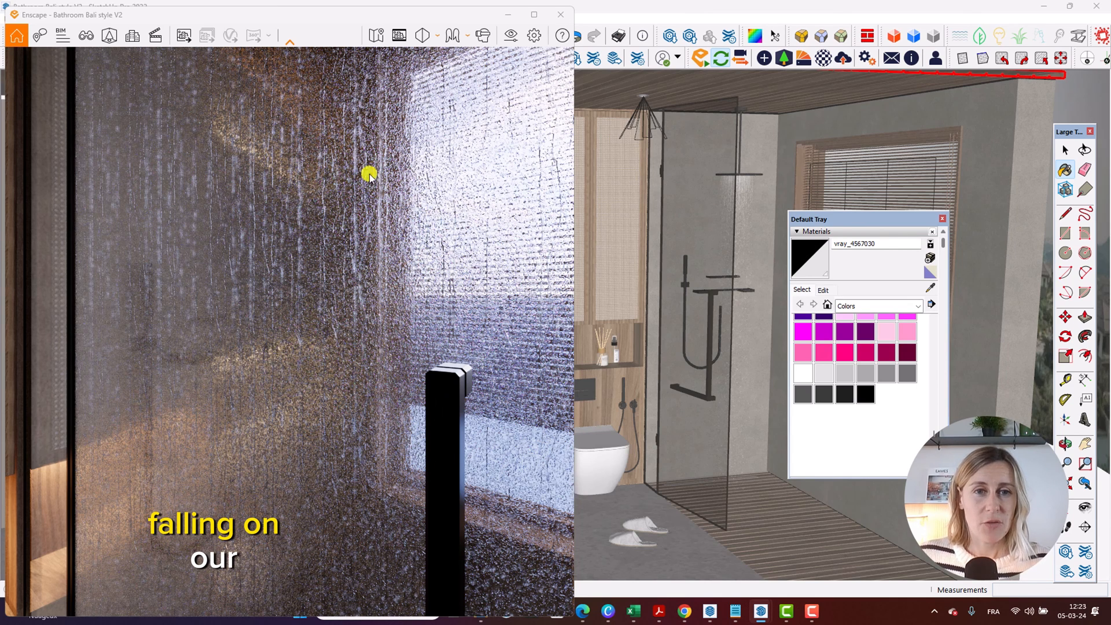
mouse_move(399, 256)
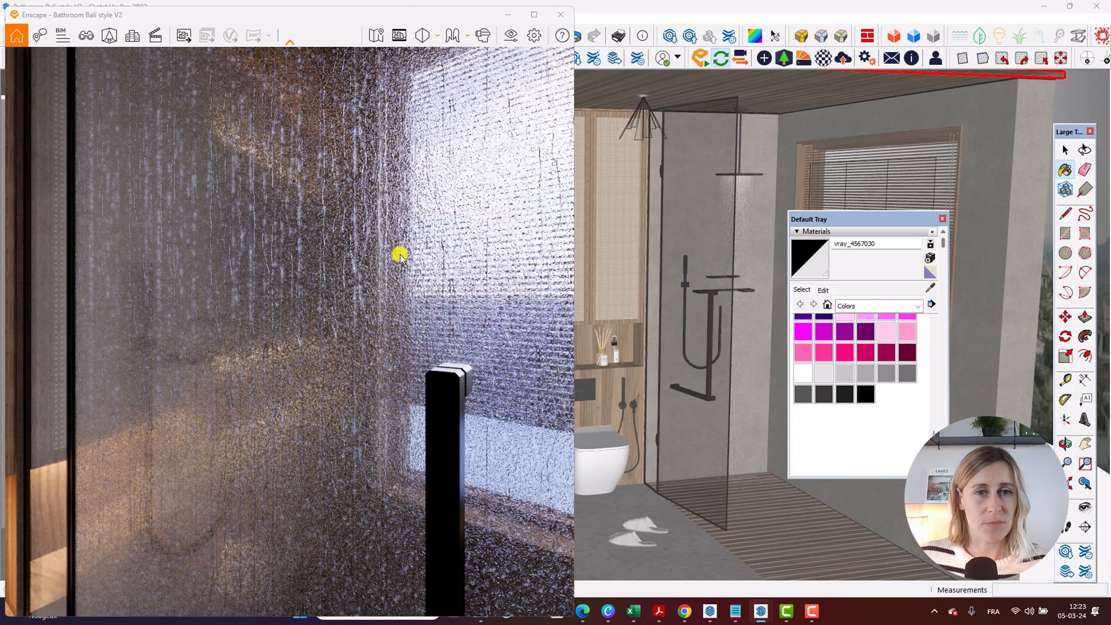
mouse_move(428, 358)
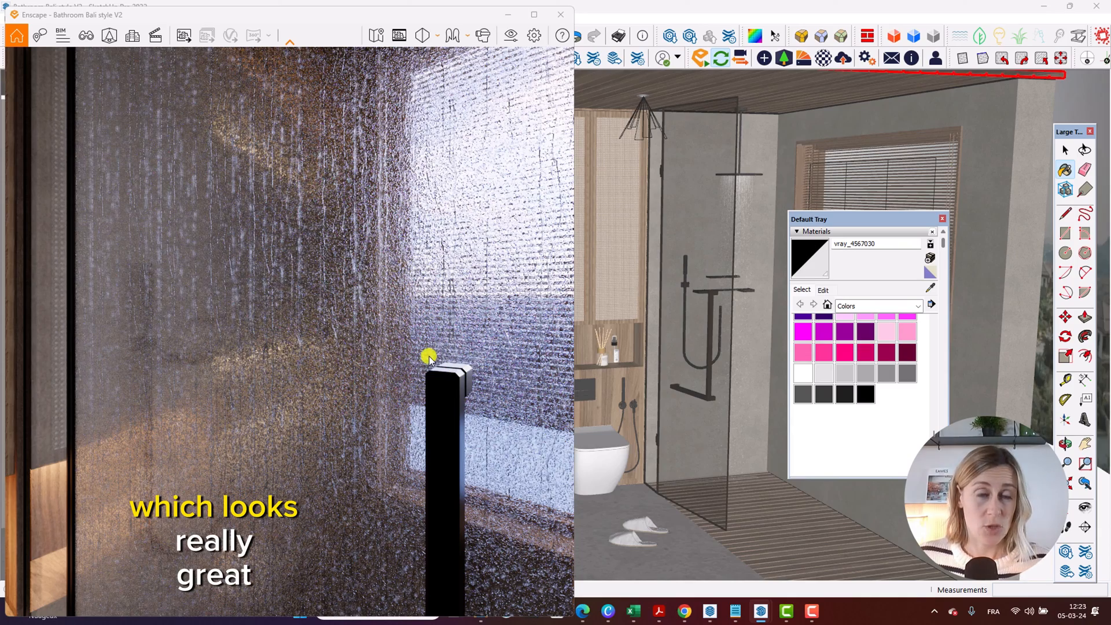